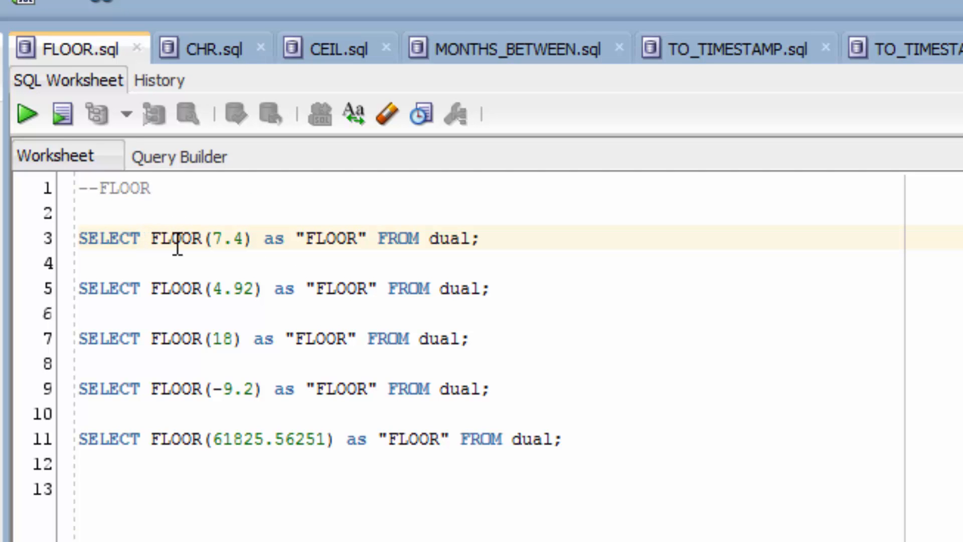
{"action": "mouse_move", "coordinate": [464, 268]}
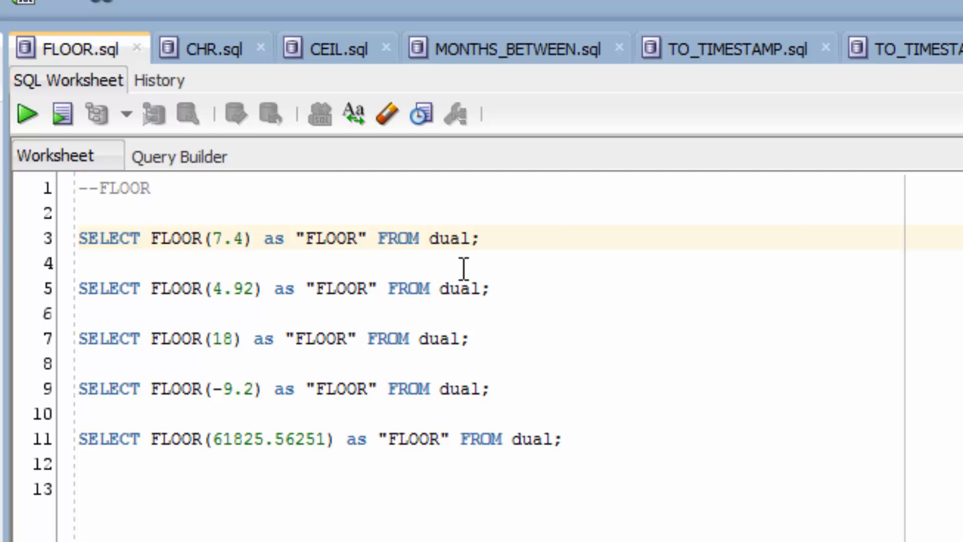
- Run the SELECT FLOOR(7.4) query on line 3 of FLOOR.sql
{"action": "left_click", "coordinate": [25, 113]}
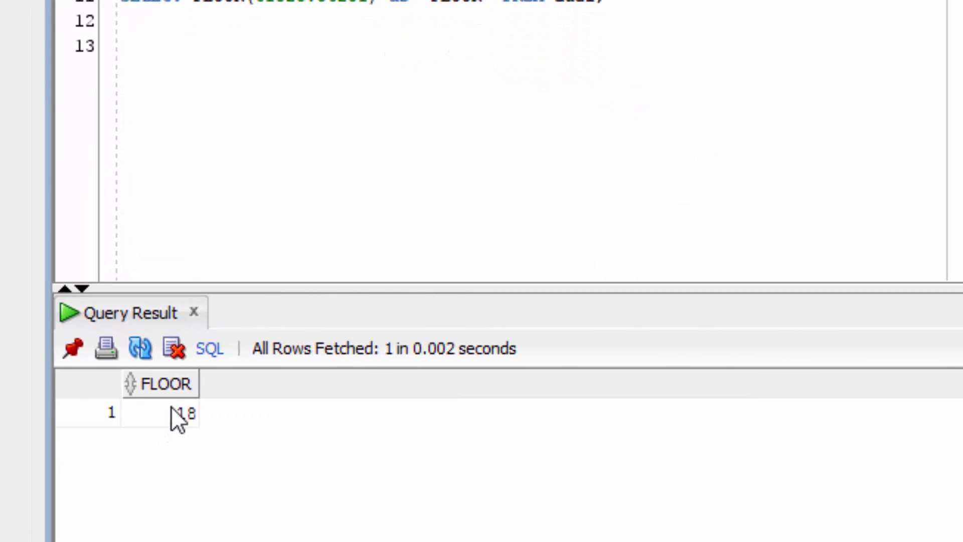
{"action": "mouse_move", "coordinate": [184, 423]}
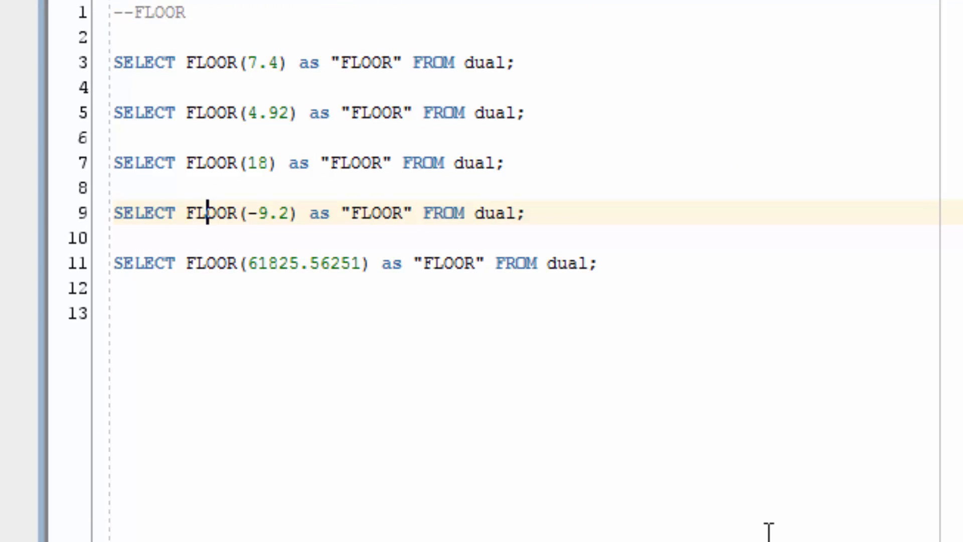
- Execute SELECT FLOOR(-9.2) with F9, returning -10
{"action": "key", "text": "F9"}
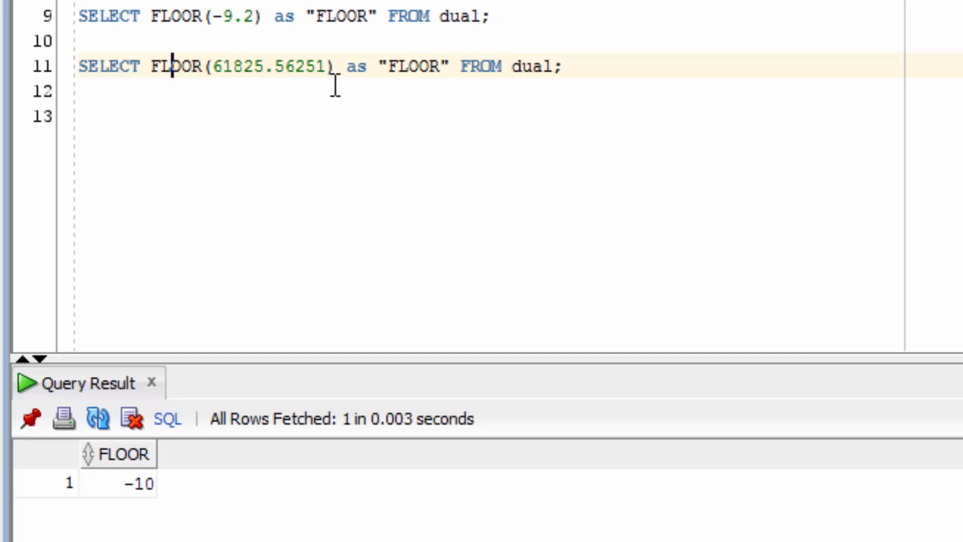
{"action": "mouse_move", "coordinate": [274, 63]}
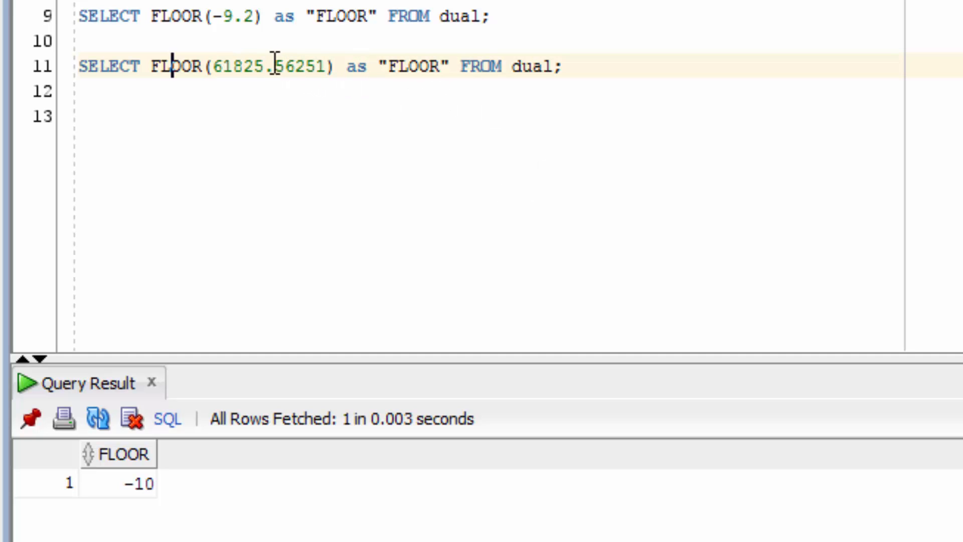
{"action": "mouse_move", "coordinate": [607, 193]}
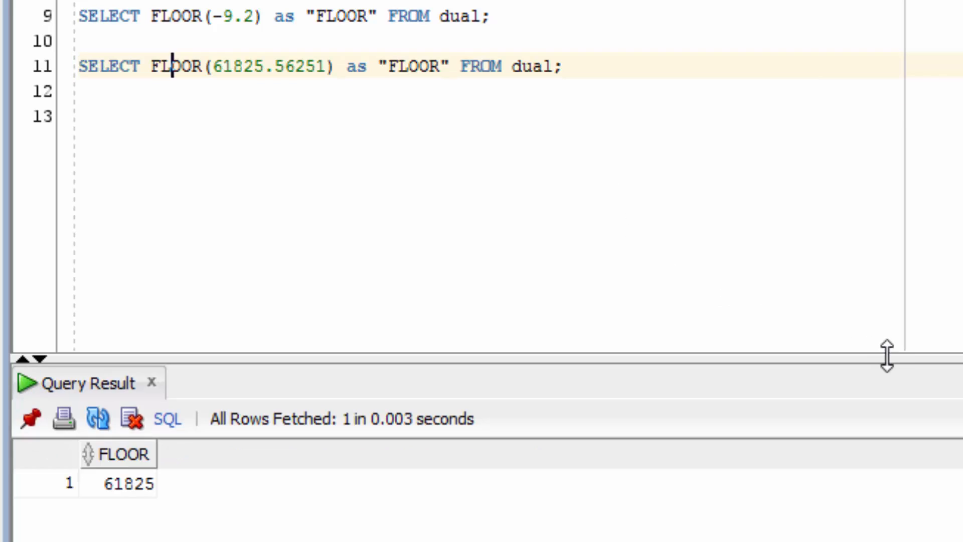
{"action": "mouse_move", "coordinate": [118, 531]}
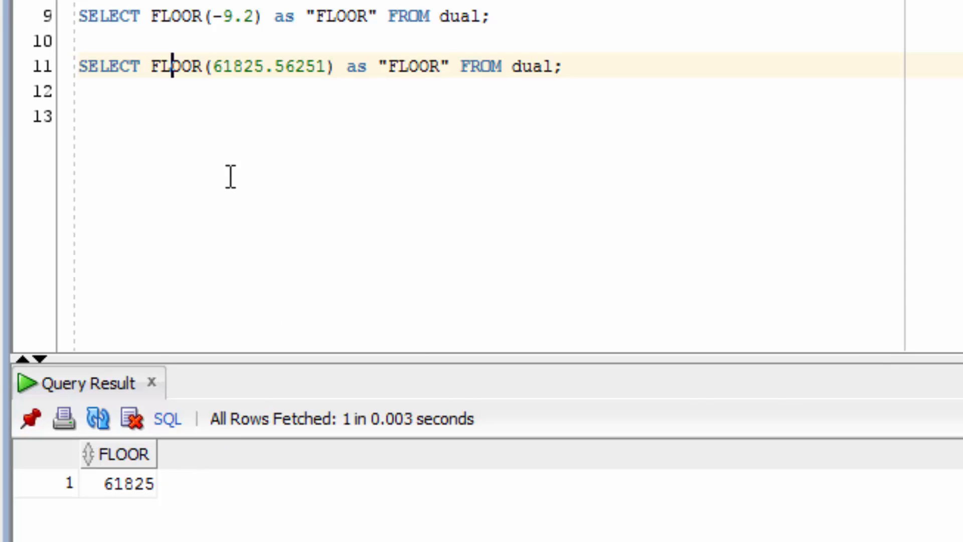
{"action": "mouse_move", "coordinate": [284, 96]}
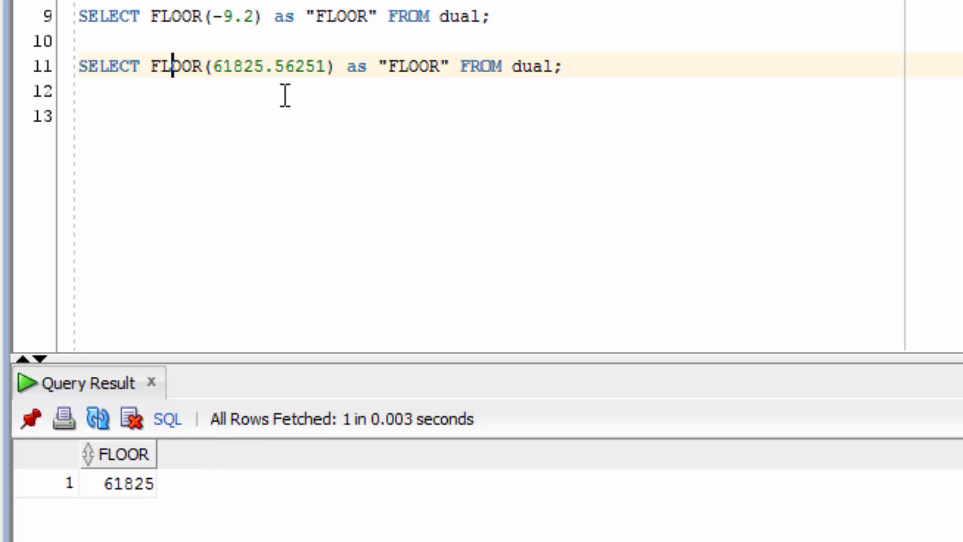